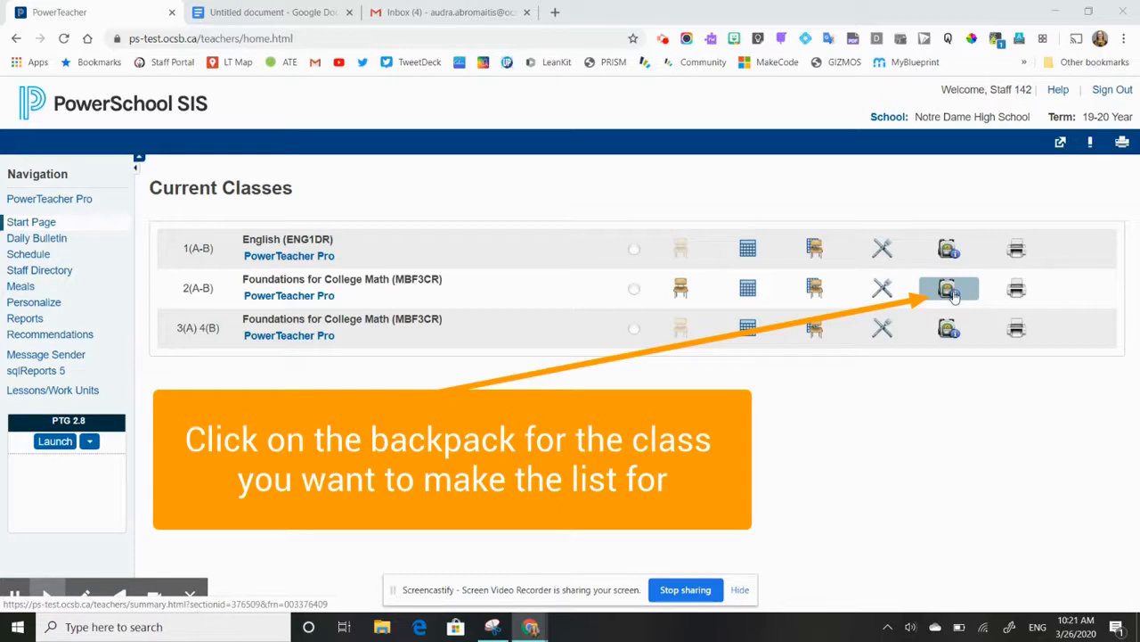
pyautogui.click(948, 289)
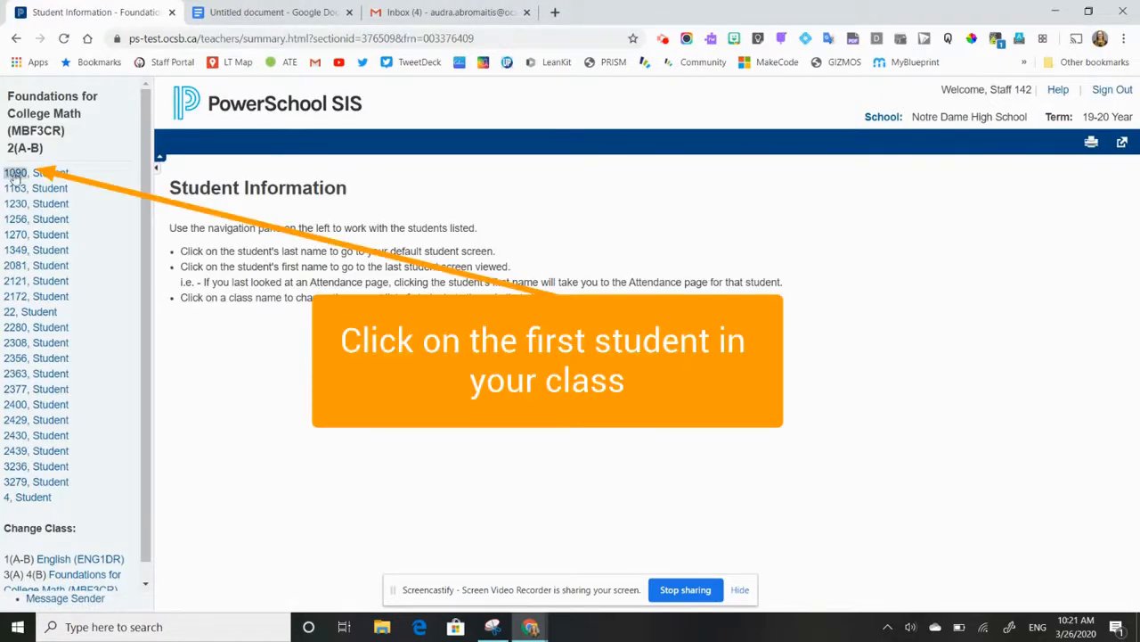
pyautogui.click(14, 171)
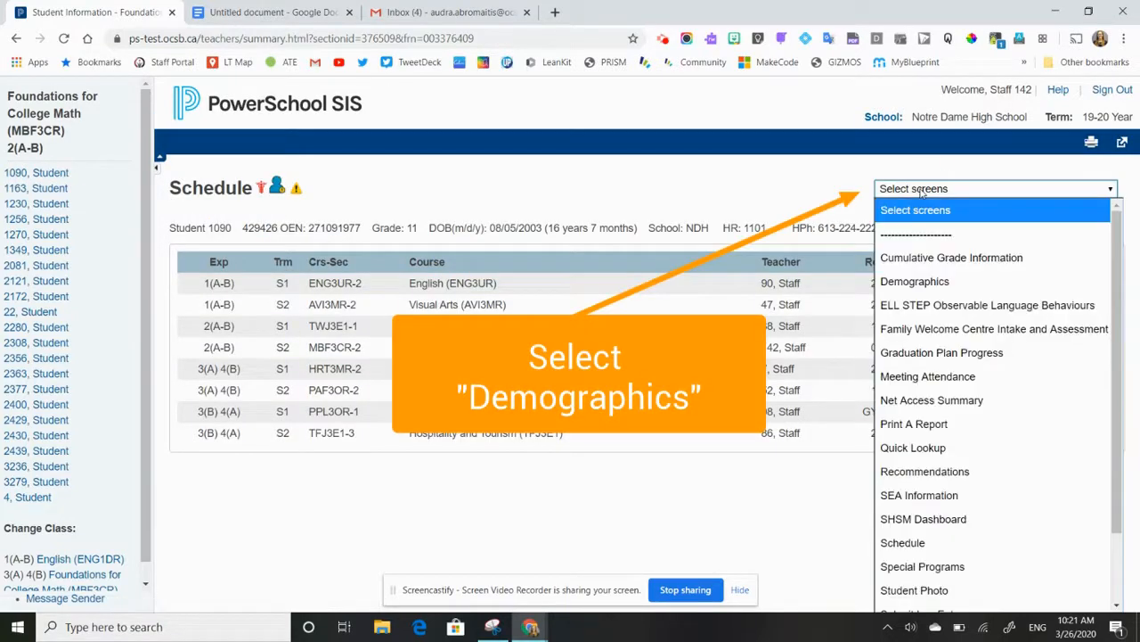
pyautogui.moveTo(916, 282)
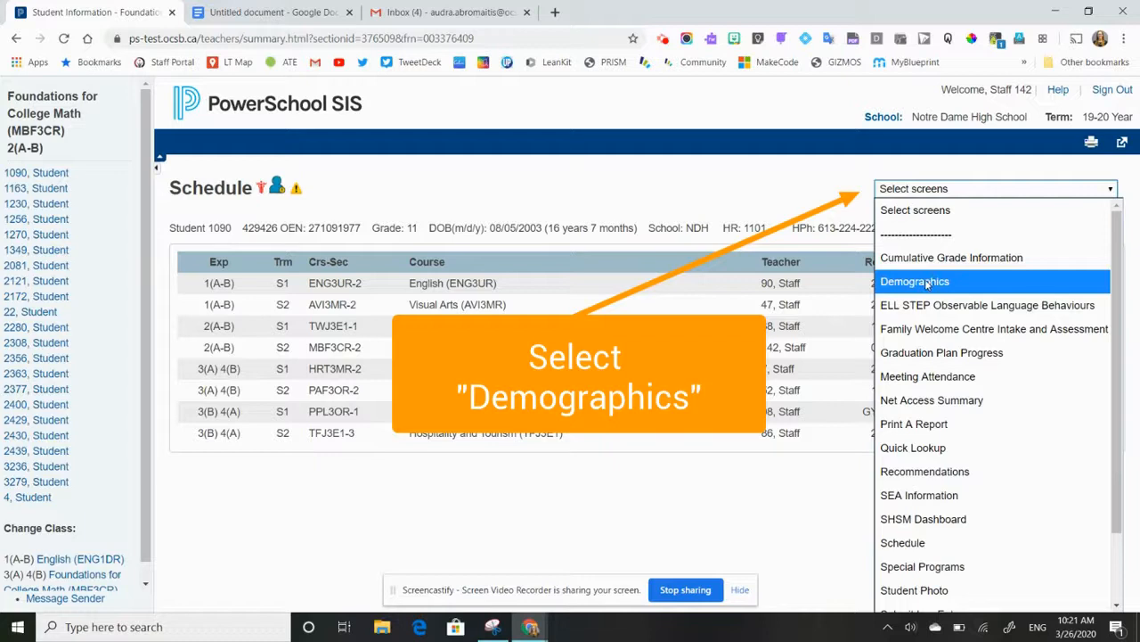
pyautogui.click(916, 281)
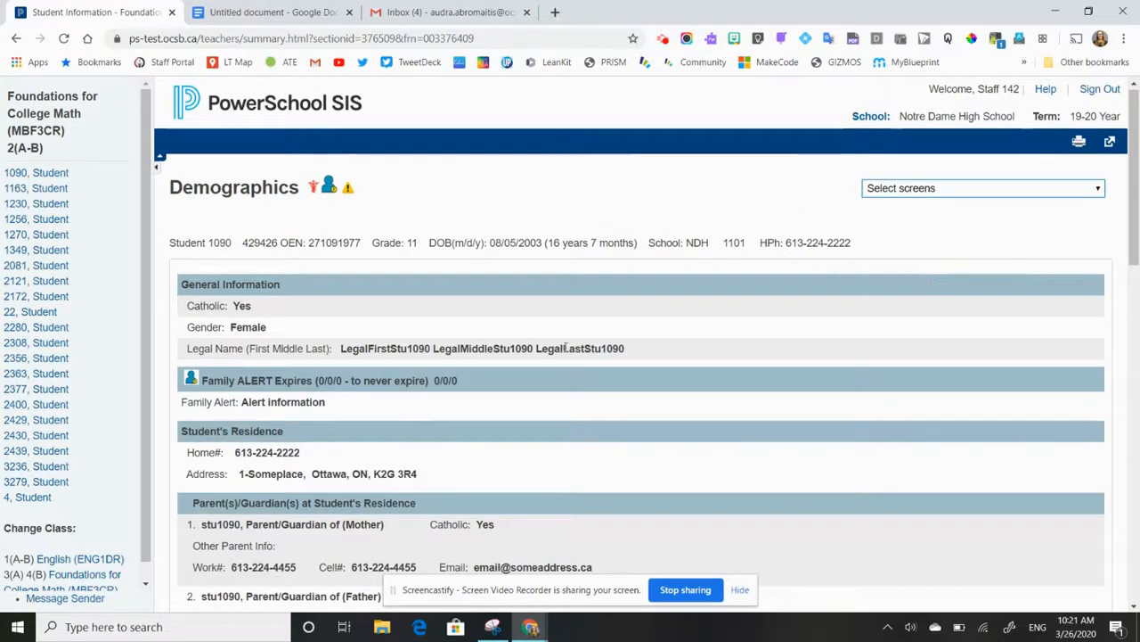
pyautogui.scroll(-3)
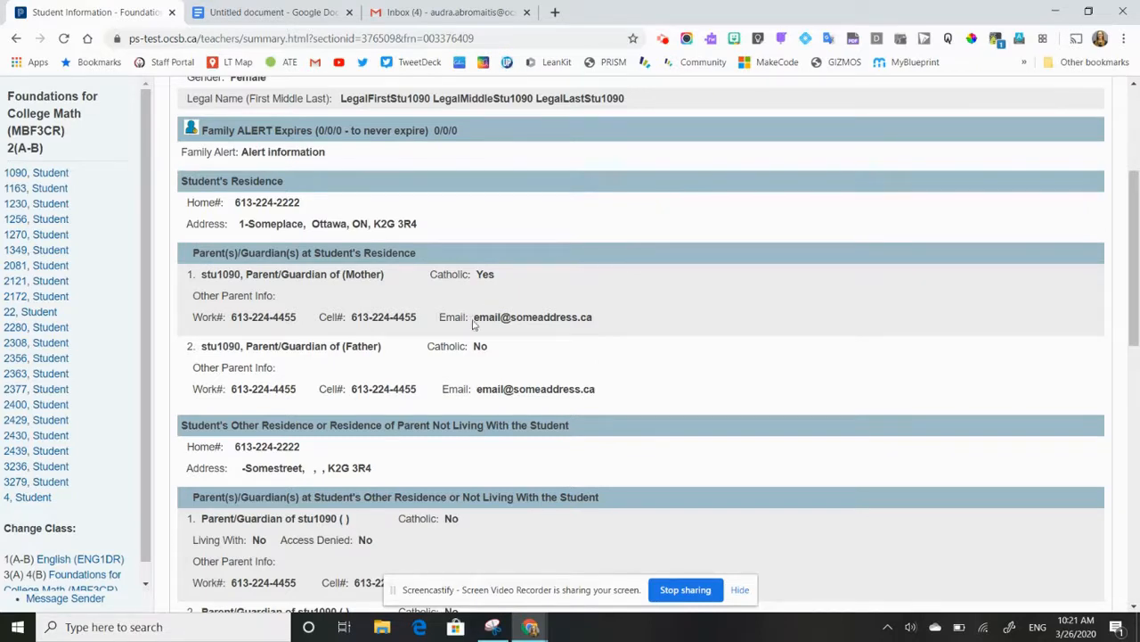
pyautogui.moveTo(474, 323)
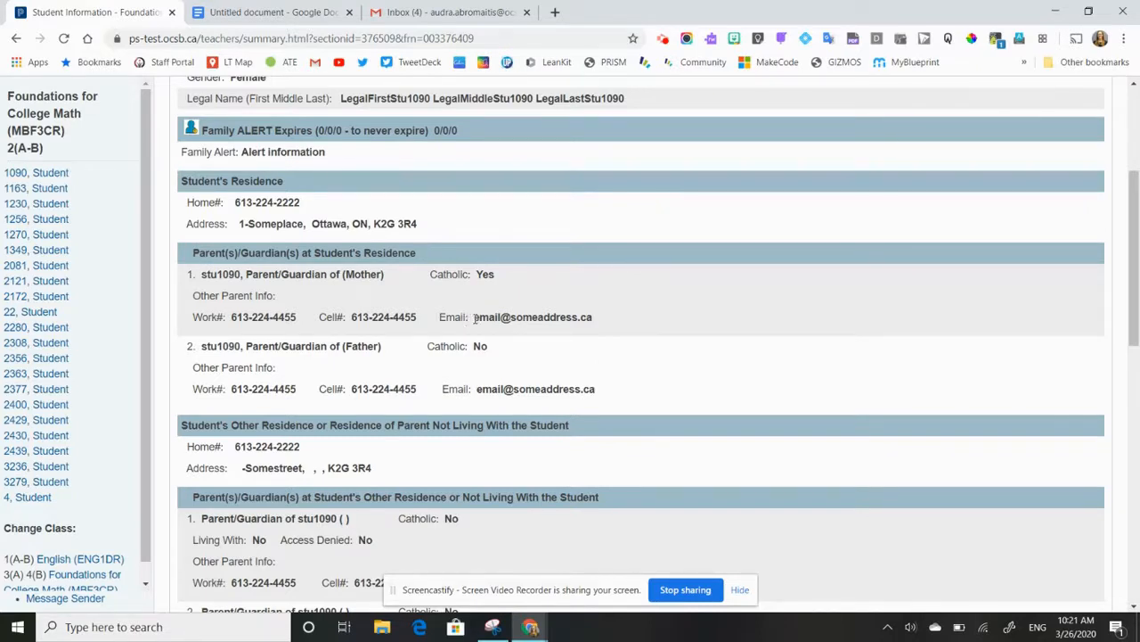
pyautogui.doubleClick(531, 317)
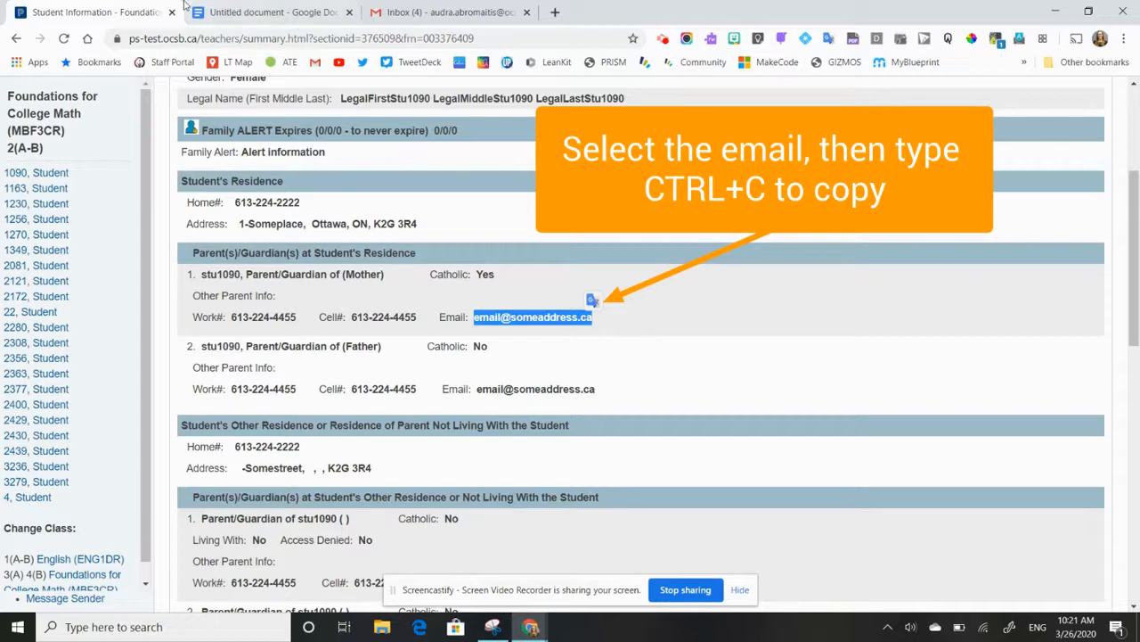
# - Put student 1090's mother's and father's emails on separate Doc lines, then move to student 1163
pyautogui.click(271, 11)
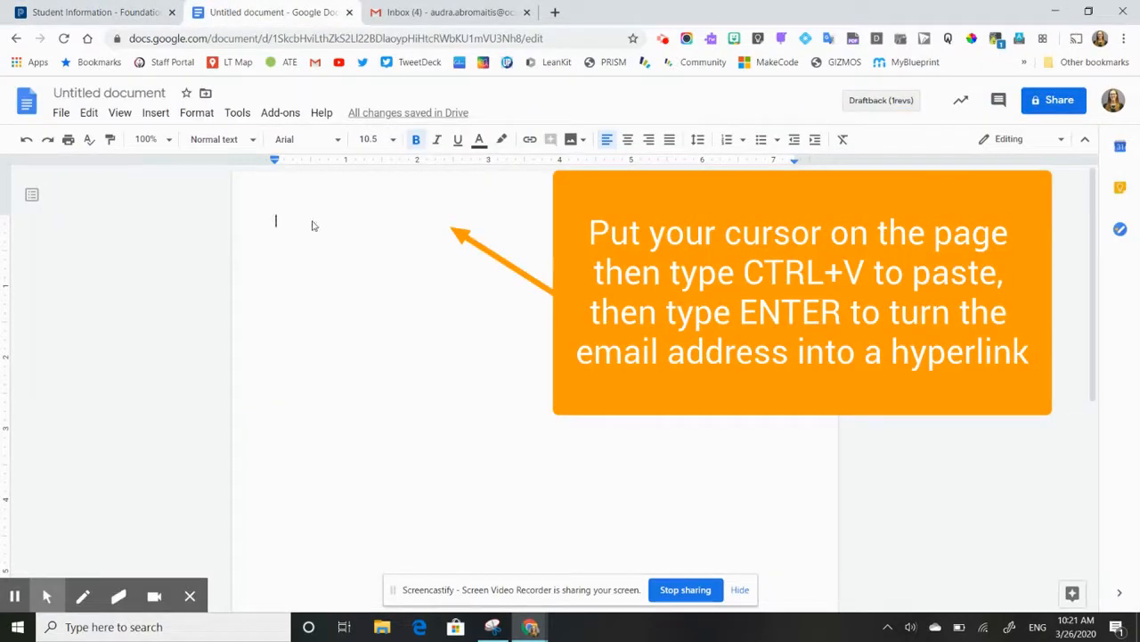
pyautogui.press('ctrl+v')
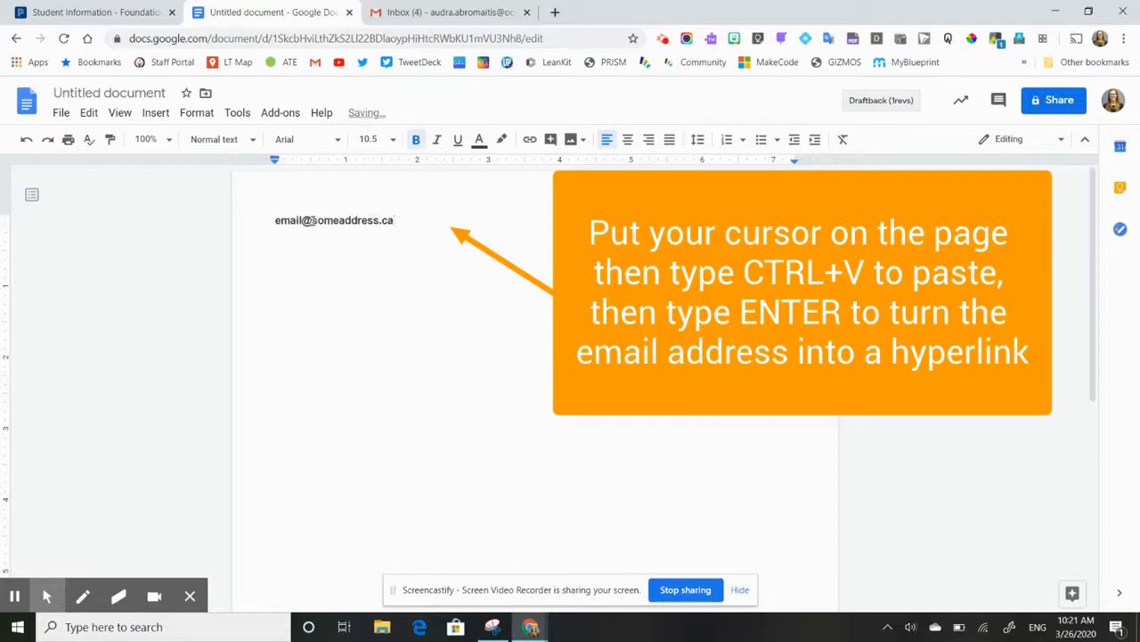
pyautogui.press('enter')
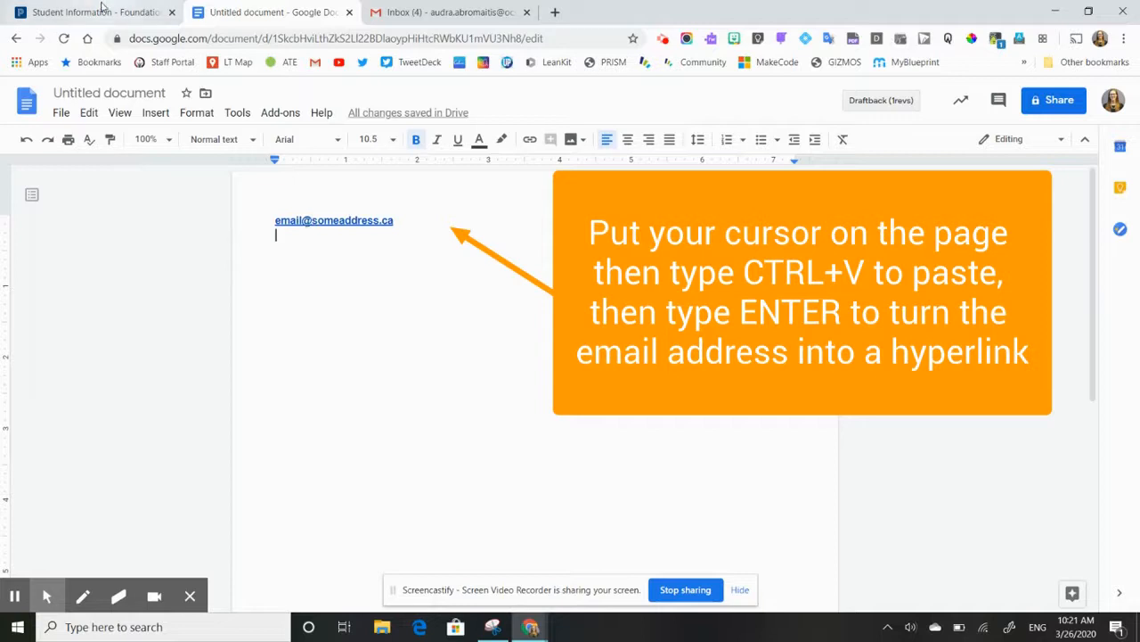
pyautogui.click(89, 11)
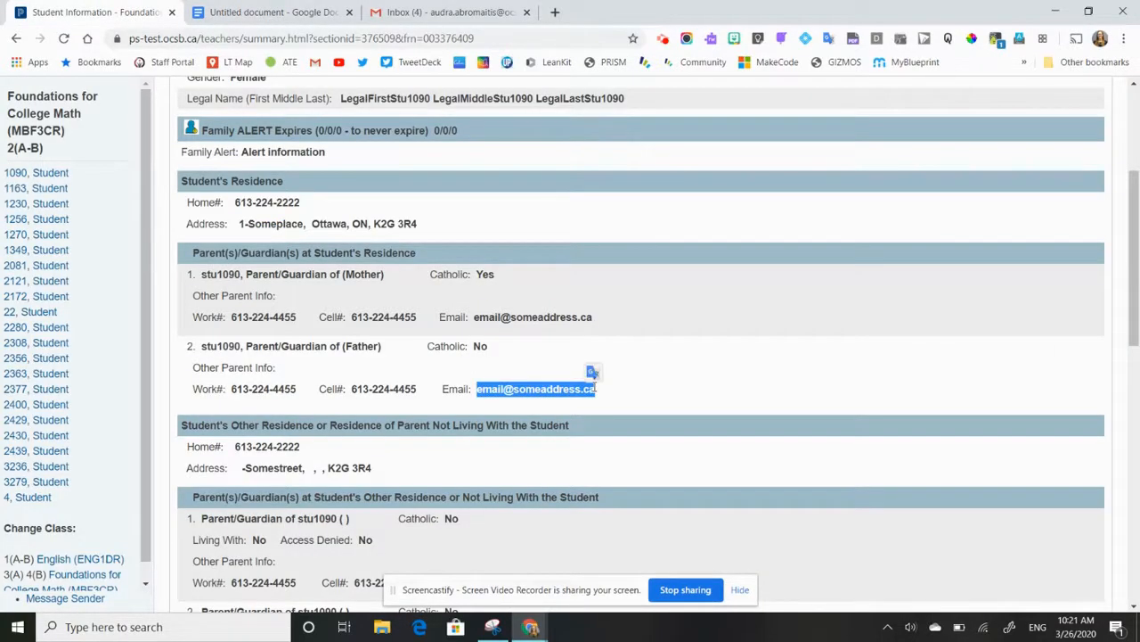
pyautogui.moveTo(684, 396)
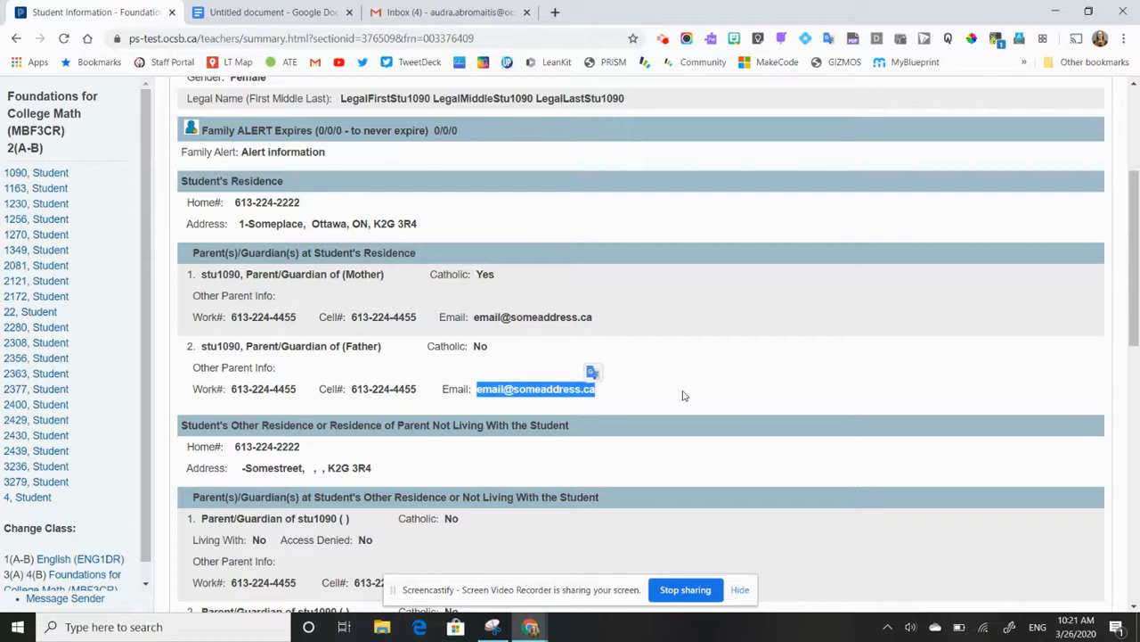
pyautogui.click(271, 10)
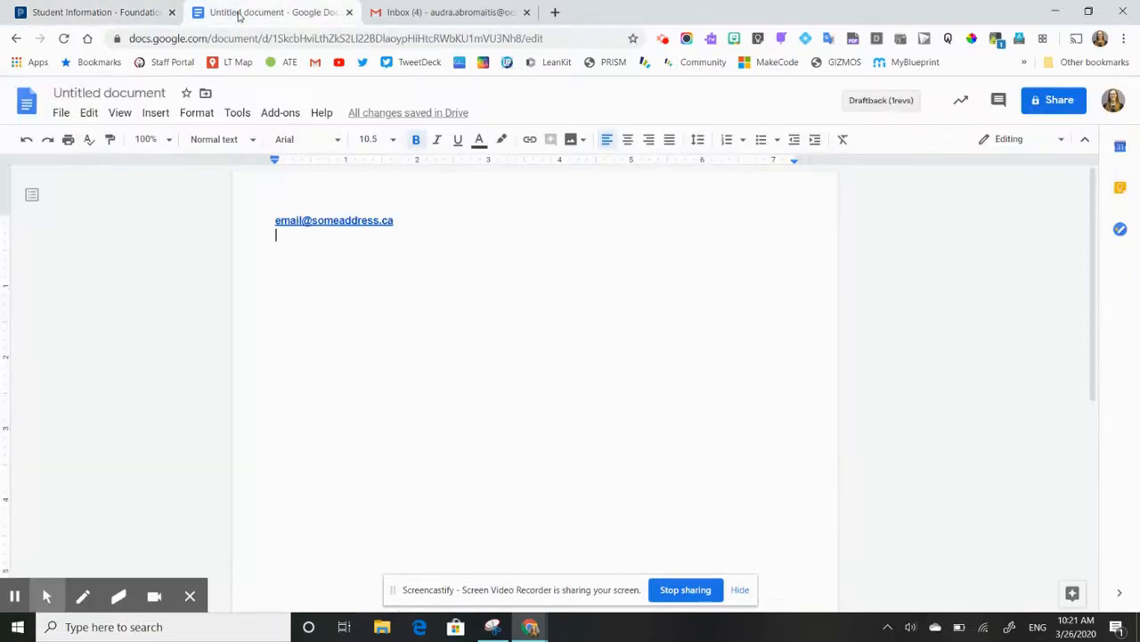
pyautogui.write('email@someaddress.ca')
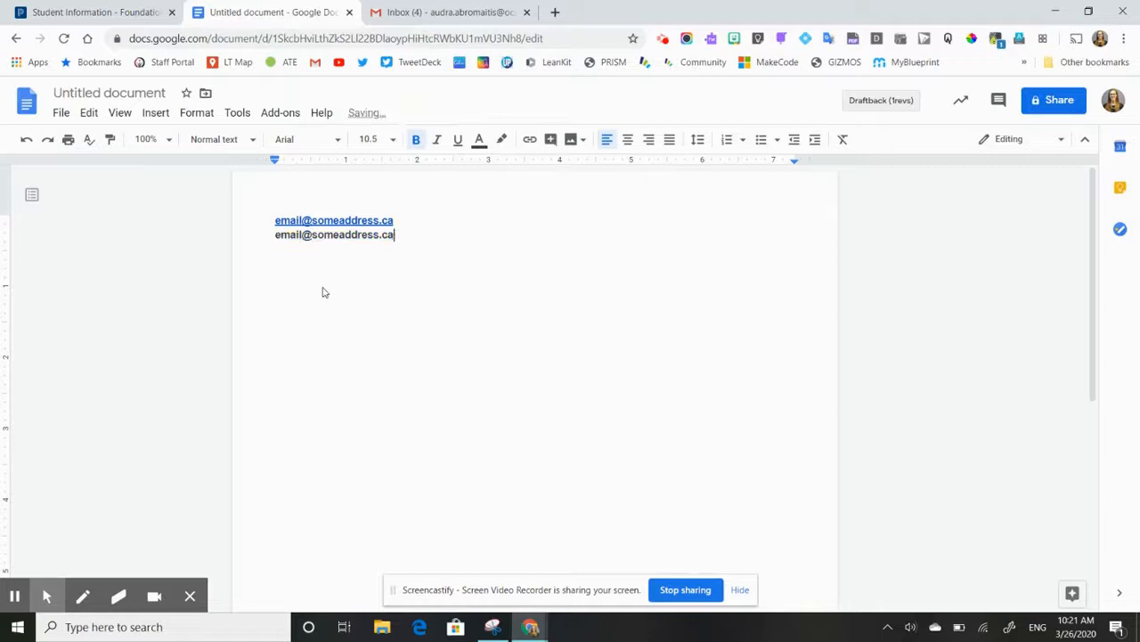
pyautogui.click(89, 10)
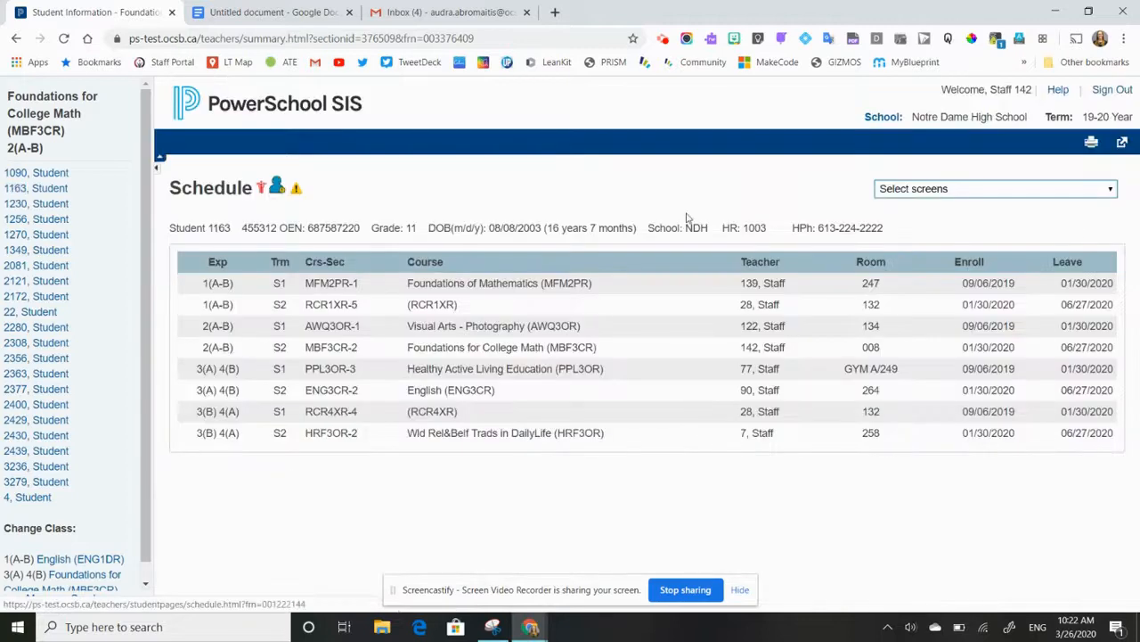
# - Show student 1163's Demographics and select the mother's email address for copying
pyautogui.click(994, 189)
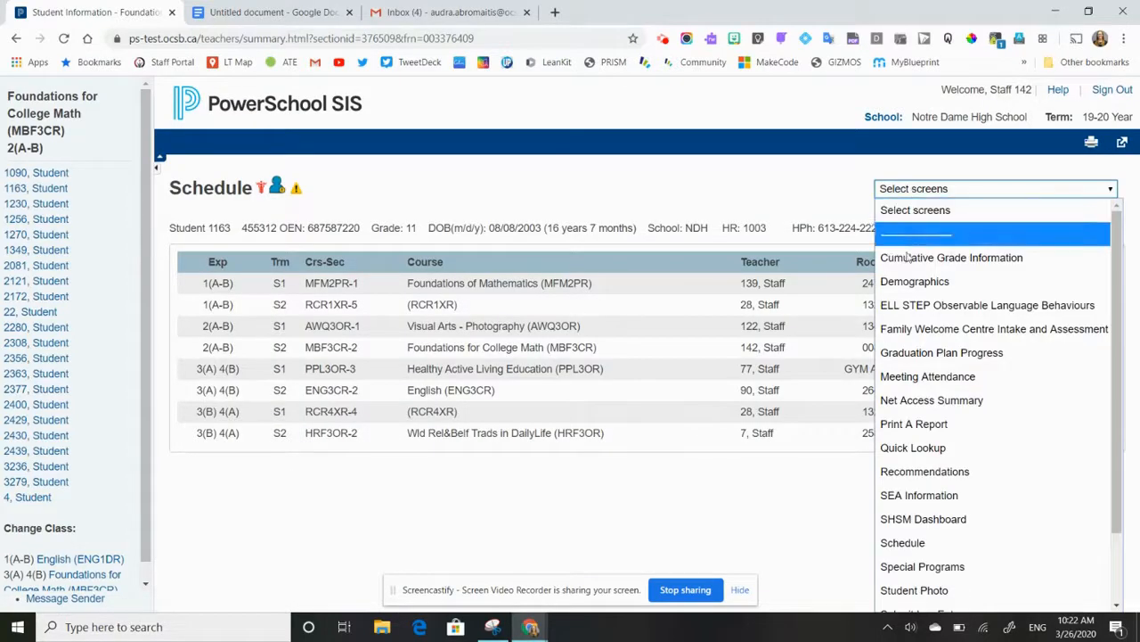
pyautogui.click(915, 282)
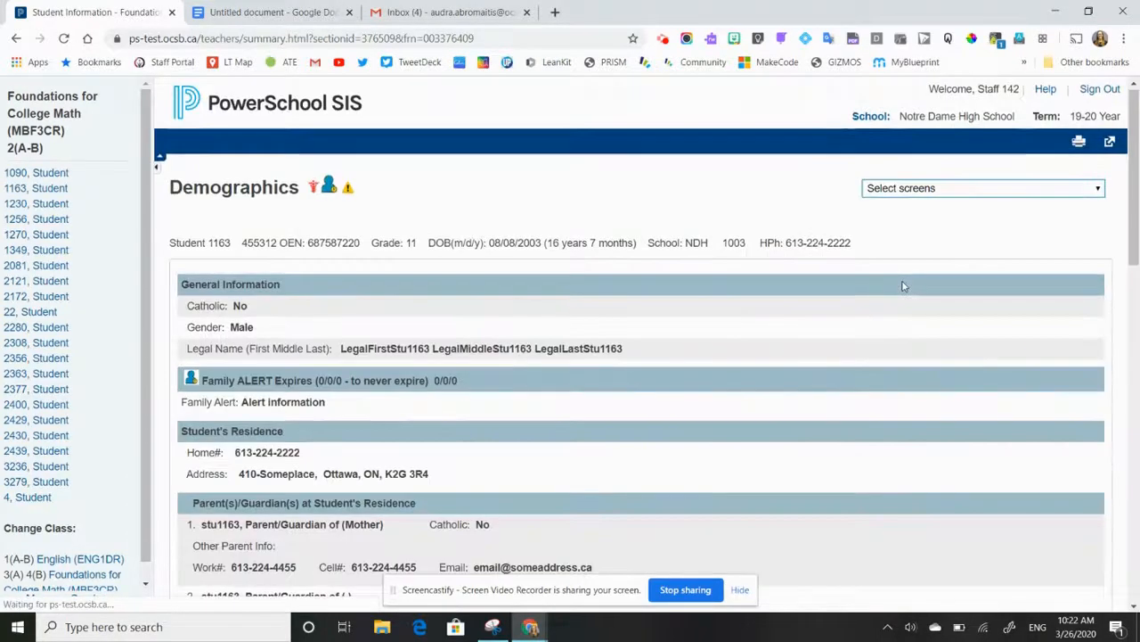
pyautogui.scroll(-3)
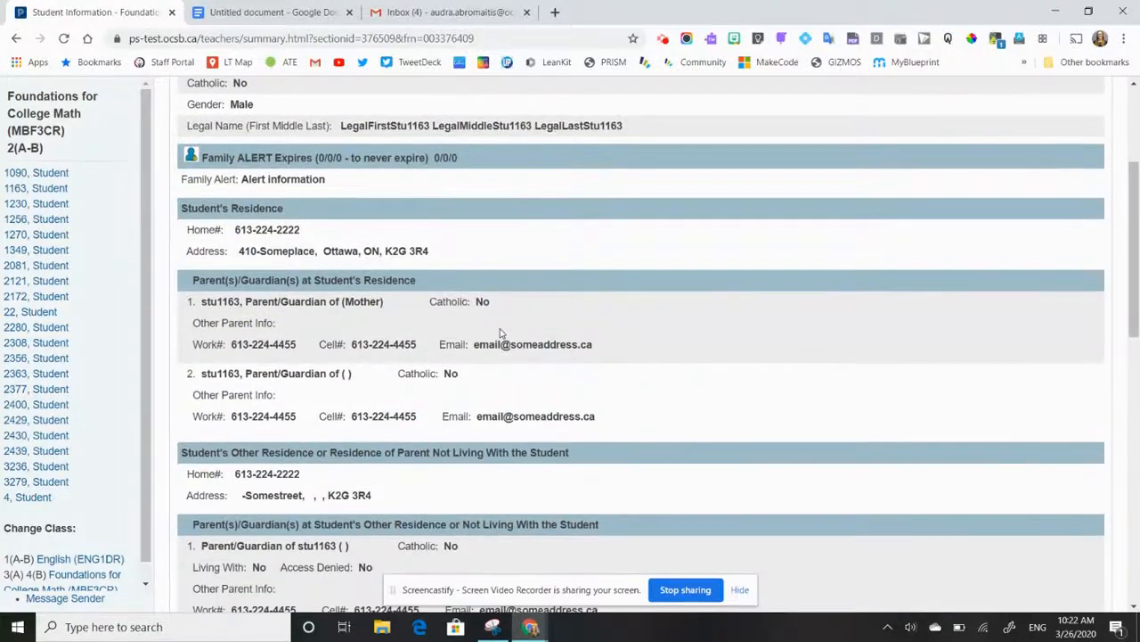
pyautogui.doubleClick(531, 344)
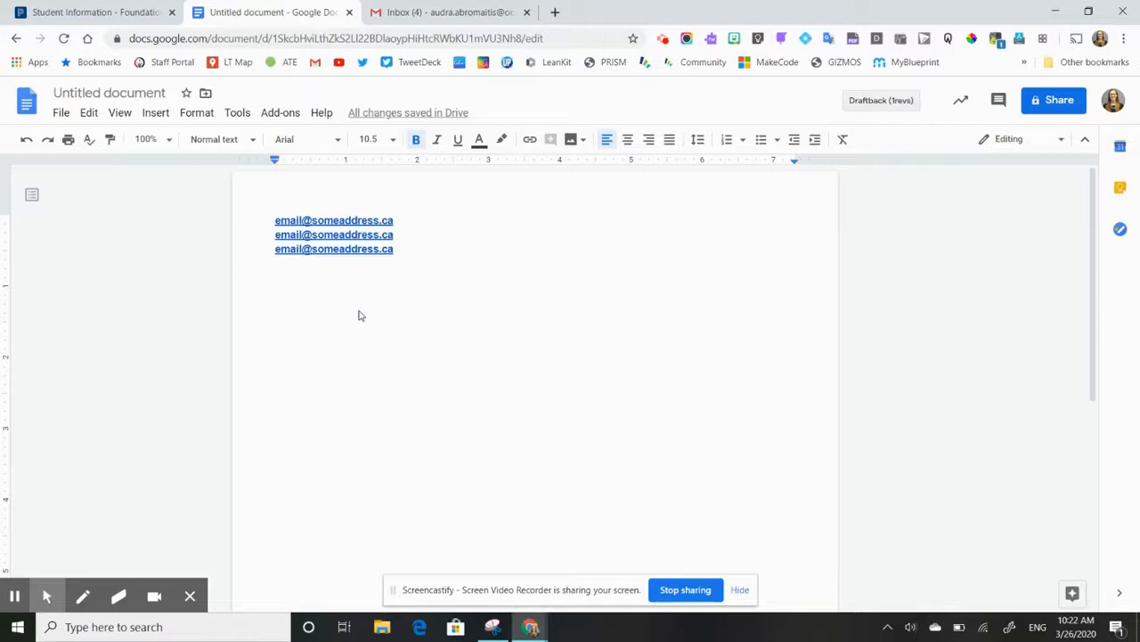
pyautogui.moveTo(360, 306)
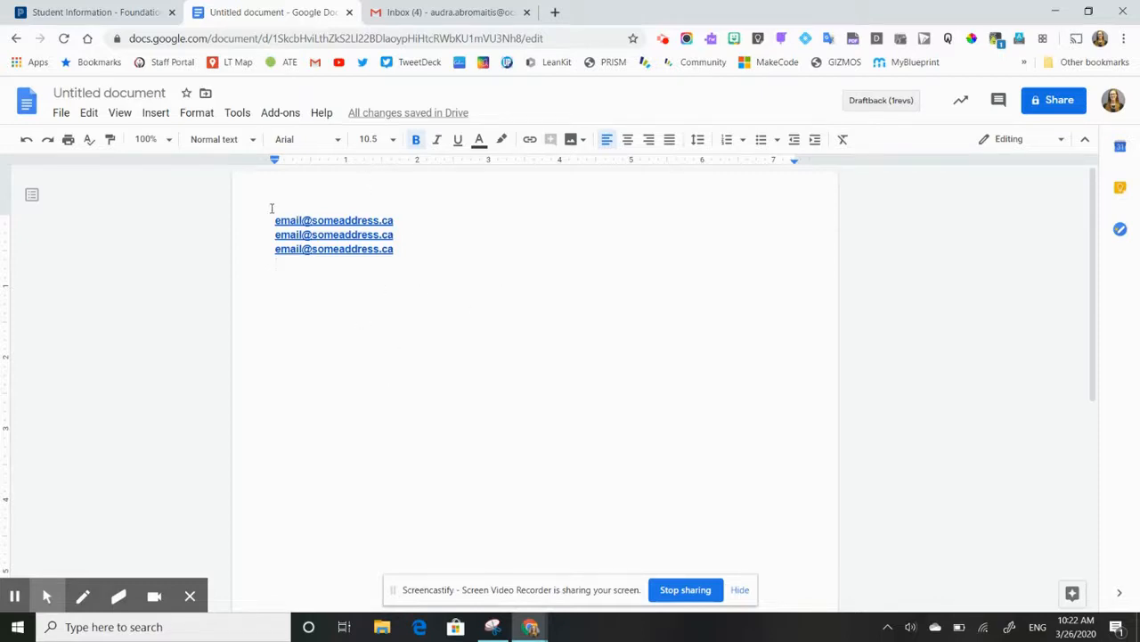
# - Select the whole parent email list in the Google Doc for copying
pyautogui.press('ctrl+a')
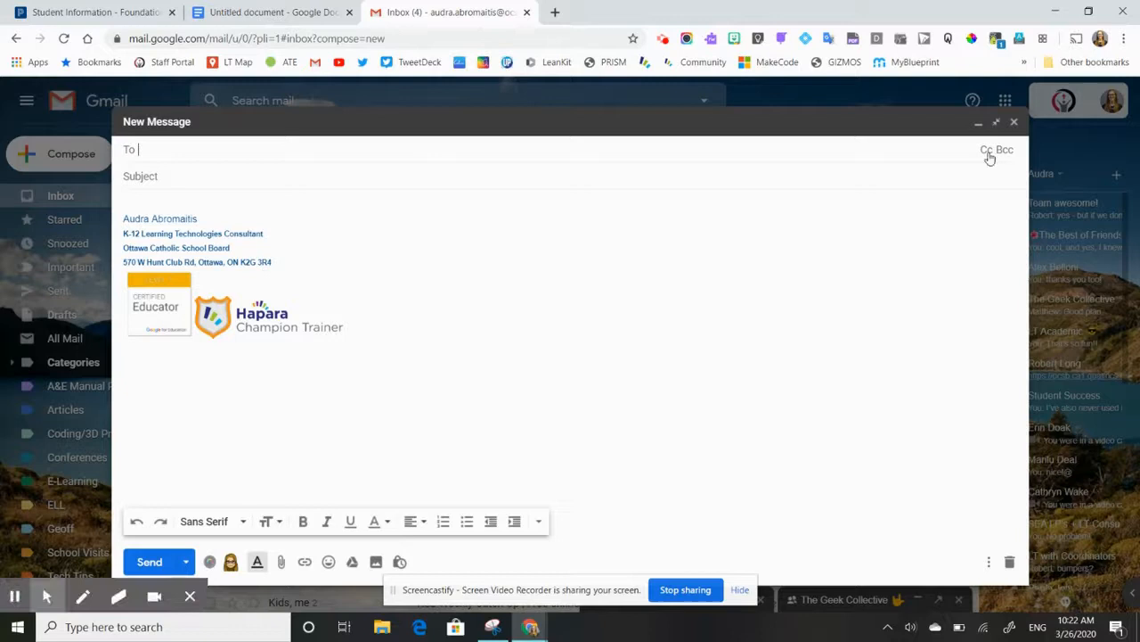
# - Add a Bcc line to the new Gmail message and place the cursor in it
pyautogui.click(1005, 149)
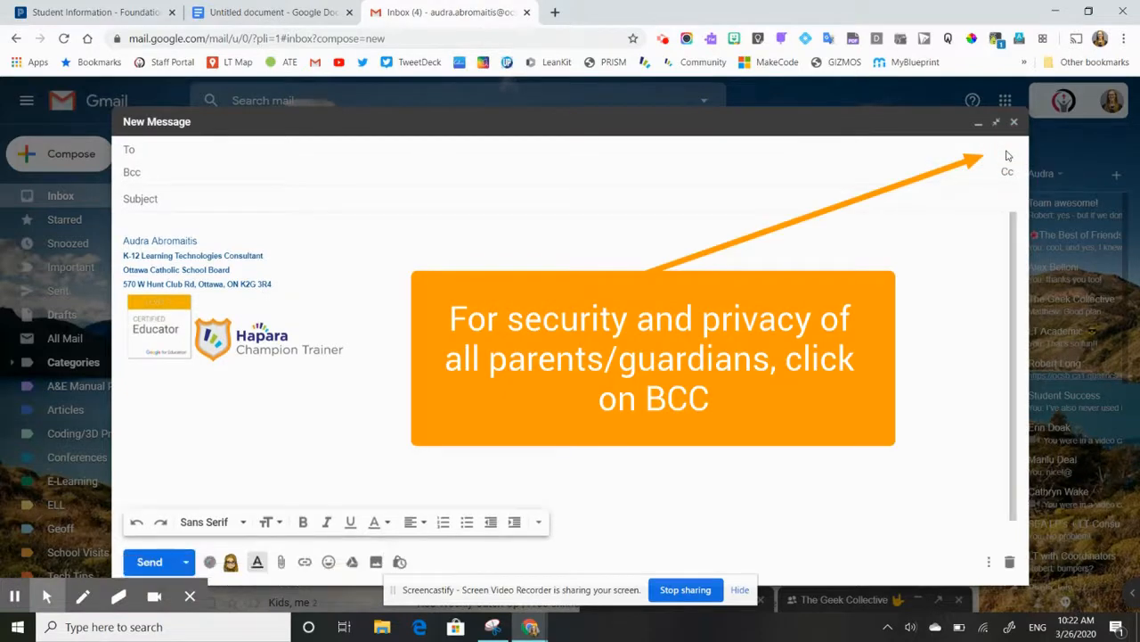
pyautogui.click(132, 171)
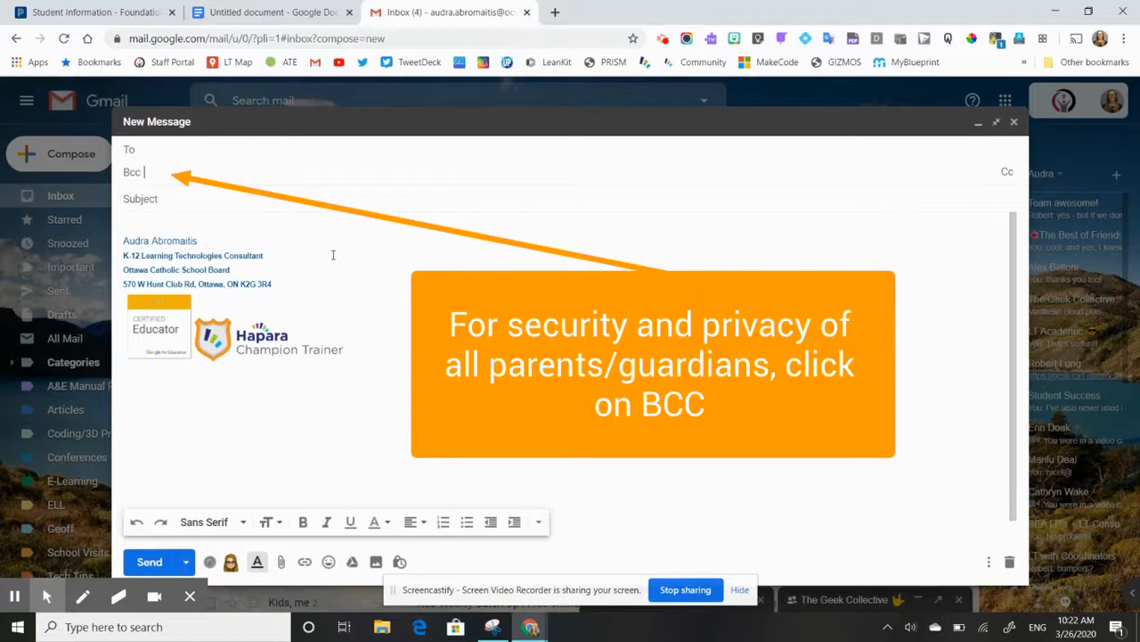
pyautogui.moveTo(242, 128)
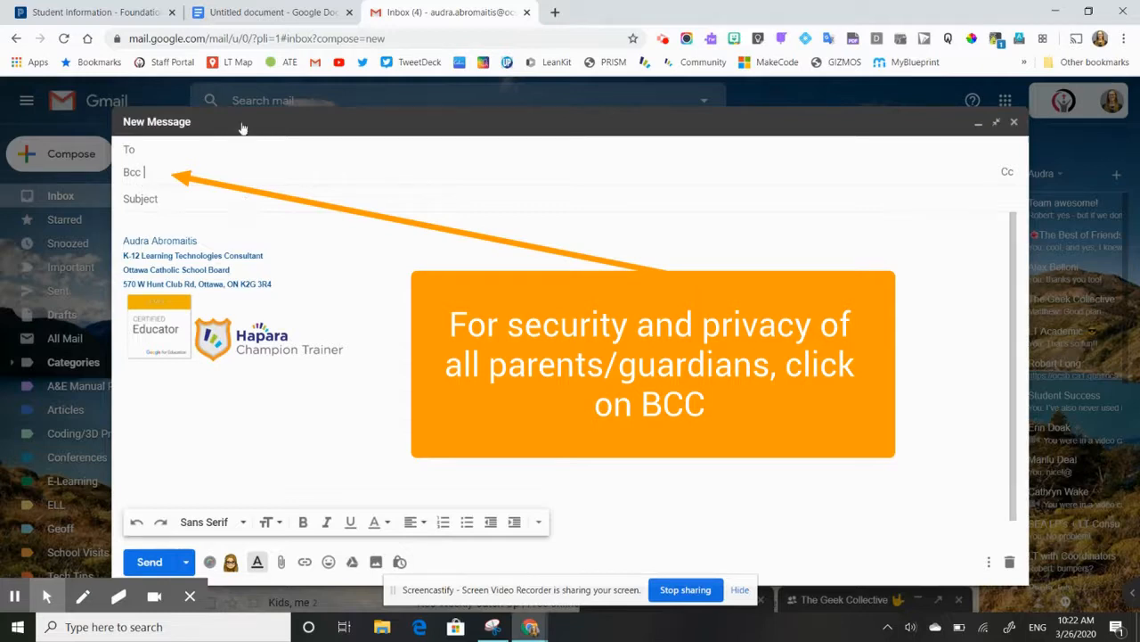